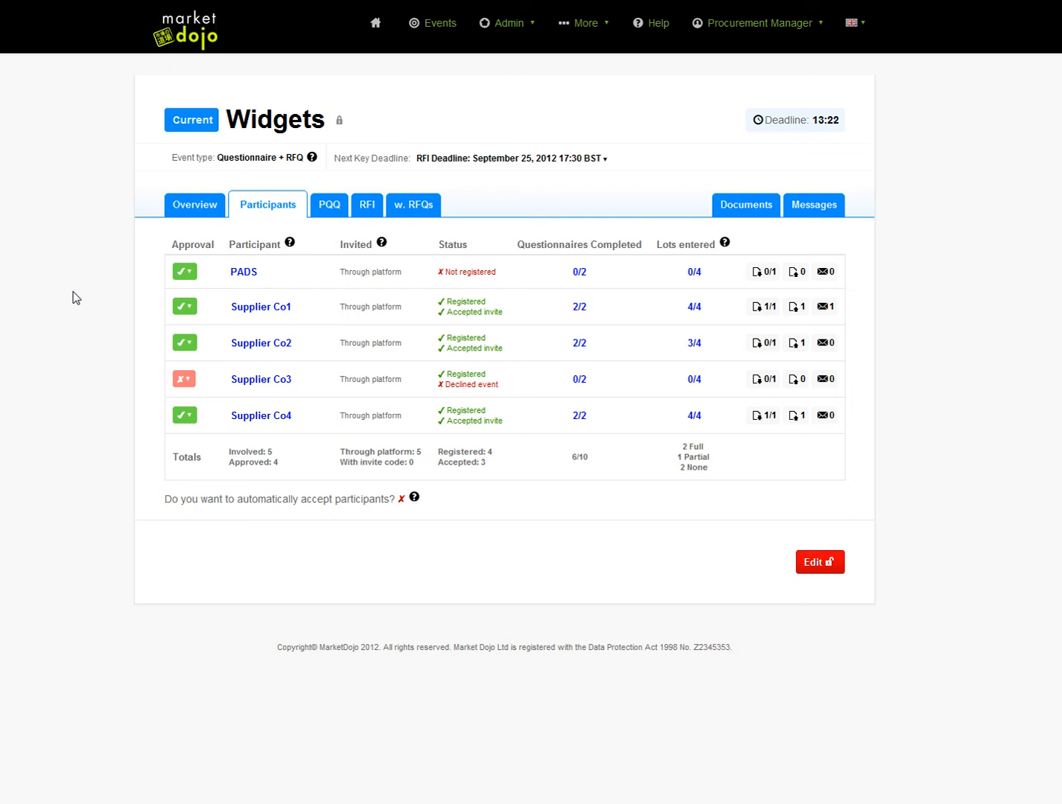
pyautogui.moveTo(91, 313)
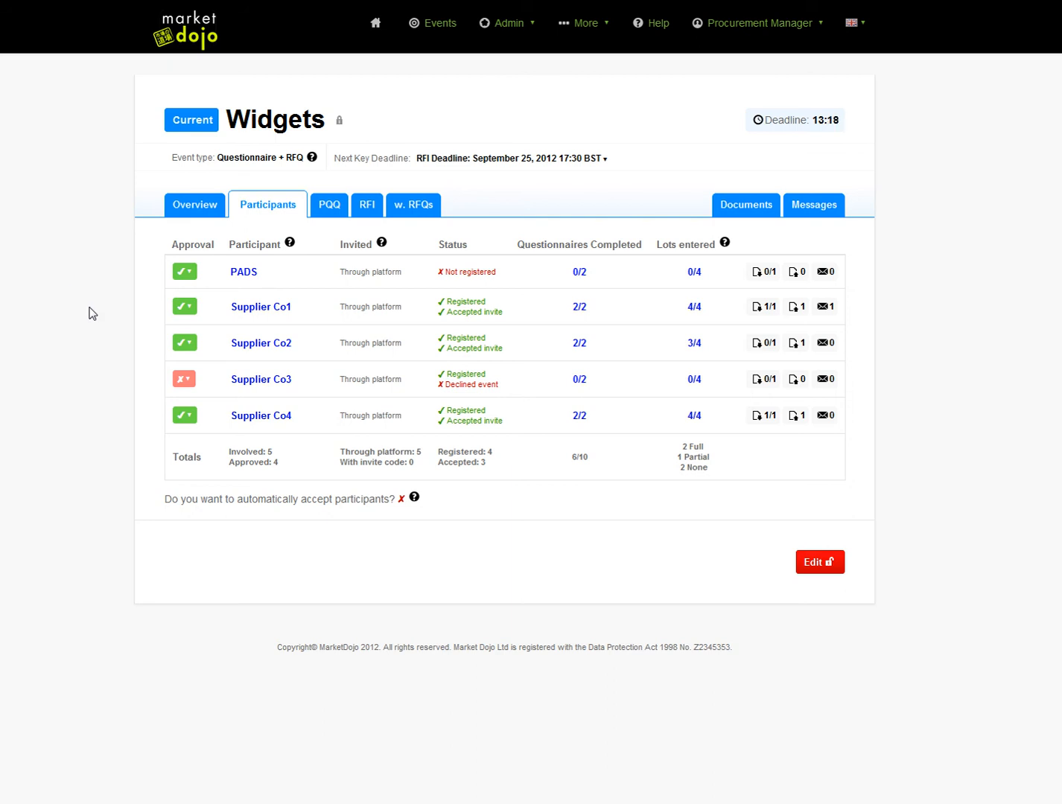
pyautogui.moveTo(165, 342)
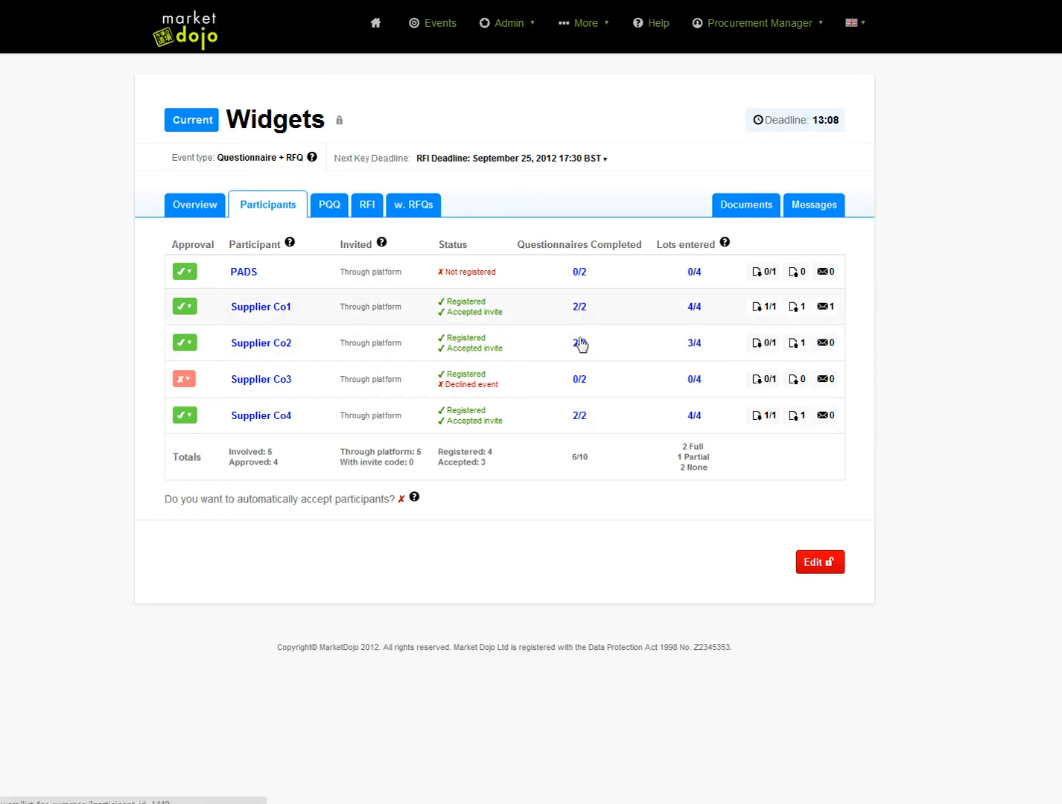
pyautogui.moveTo(589, 408)
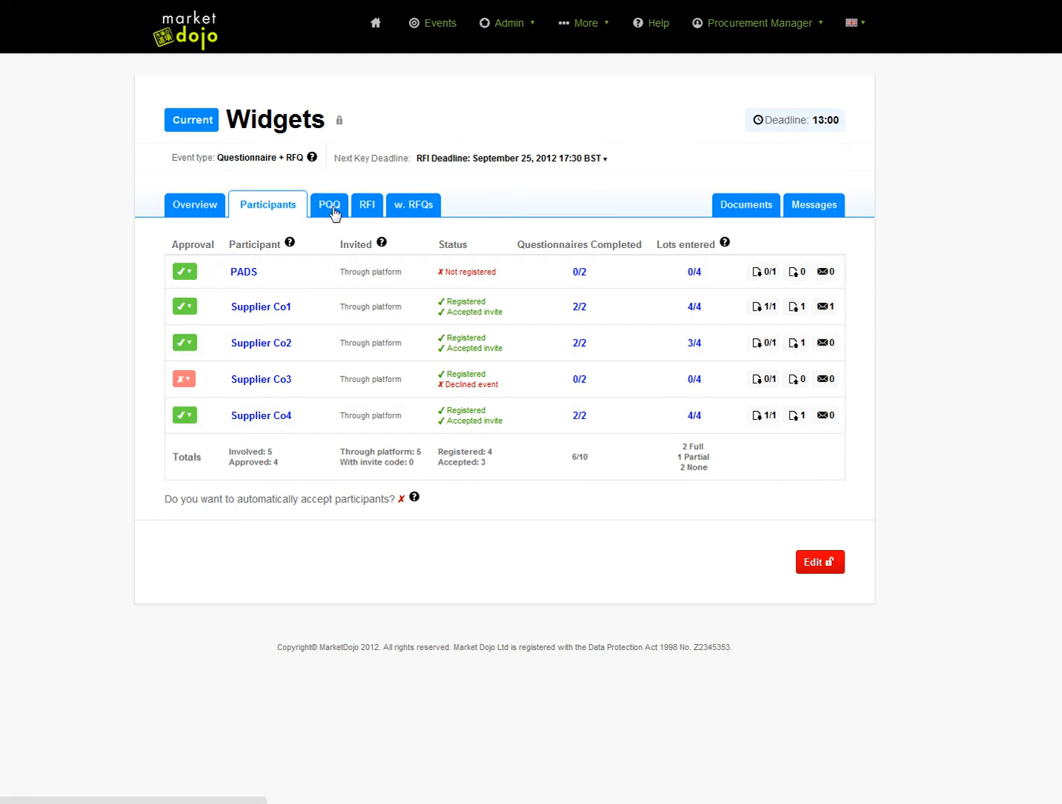
# Step: Open the PQQ tab to review the Widgets event questionnaire responses
pyautogui.click(327, 204)
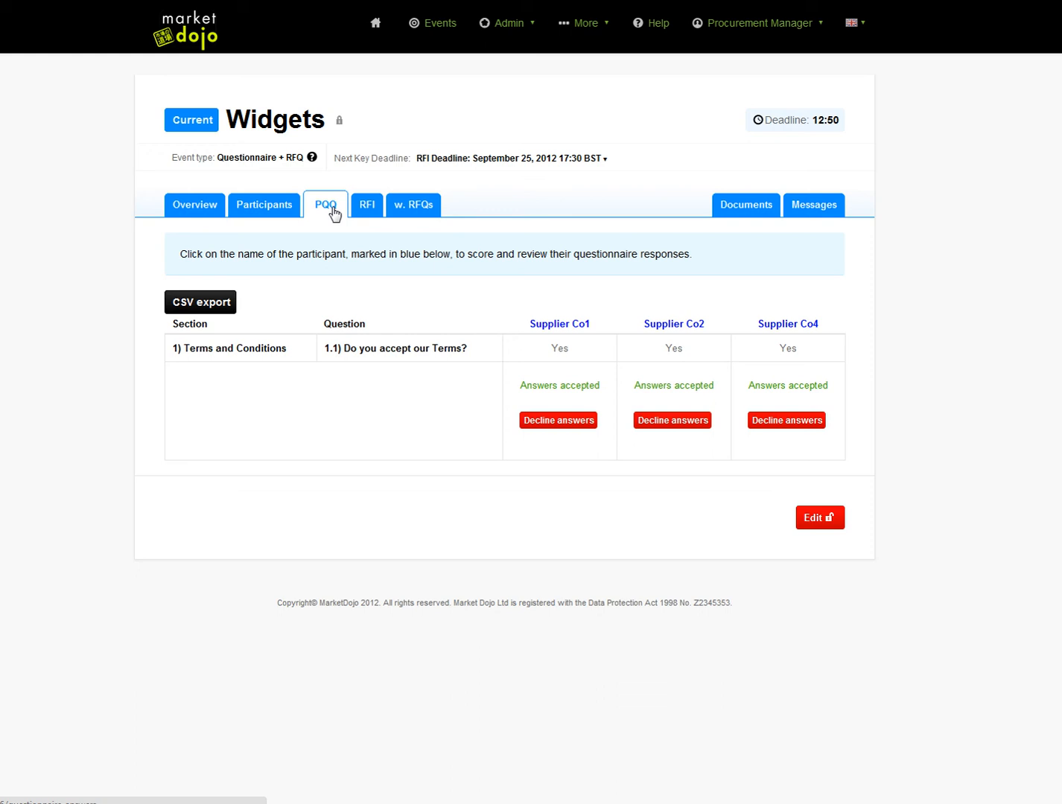
pyautogui.moveTo(763, 328)
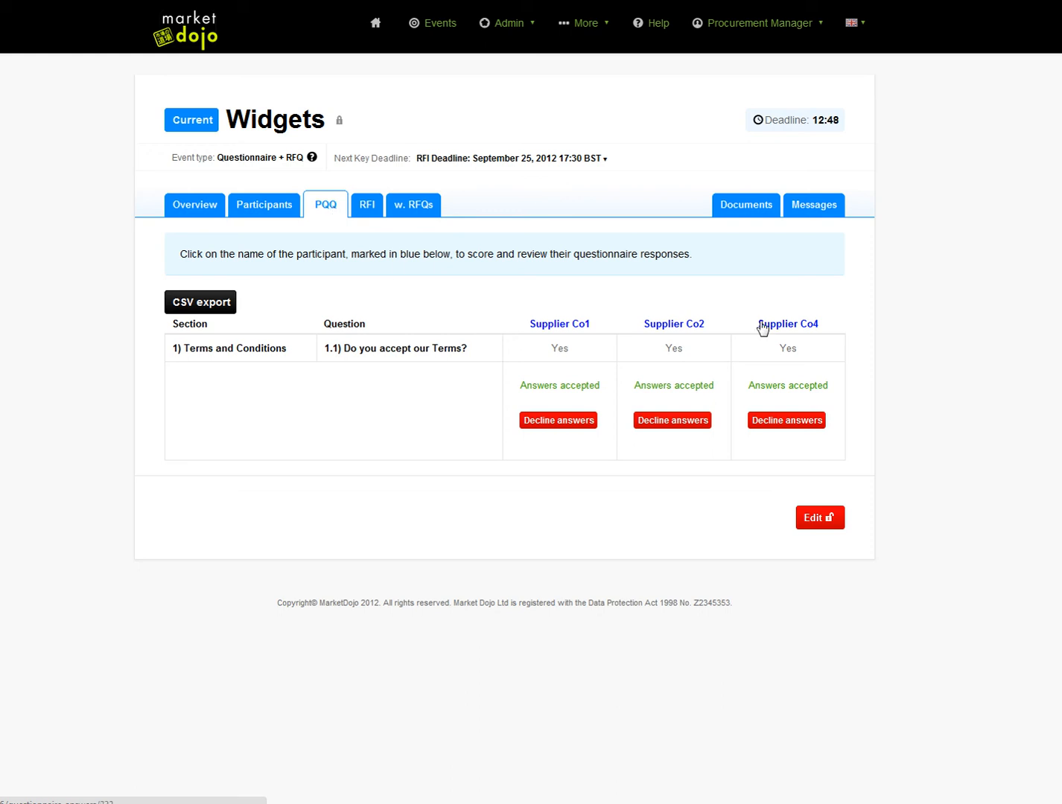
pyautogui.moveTo(422, 345)
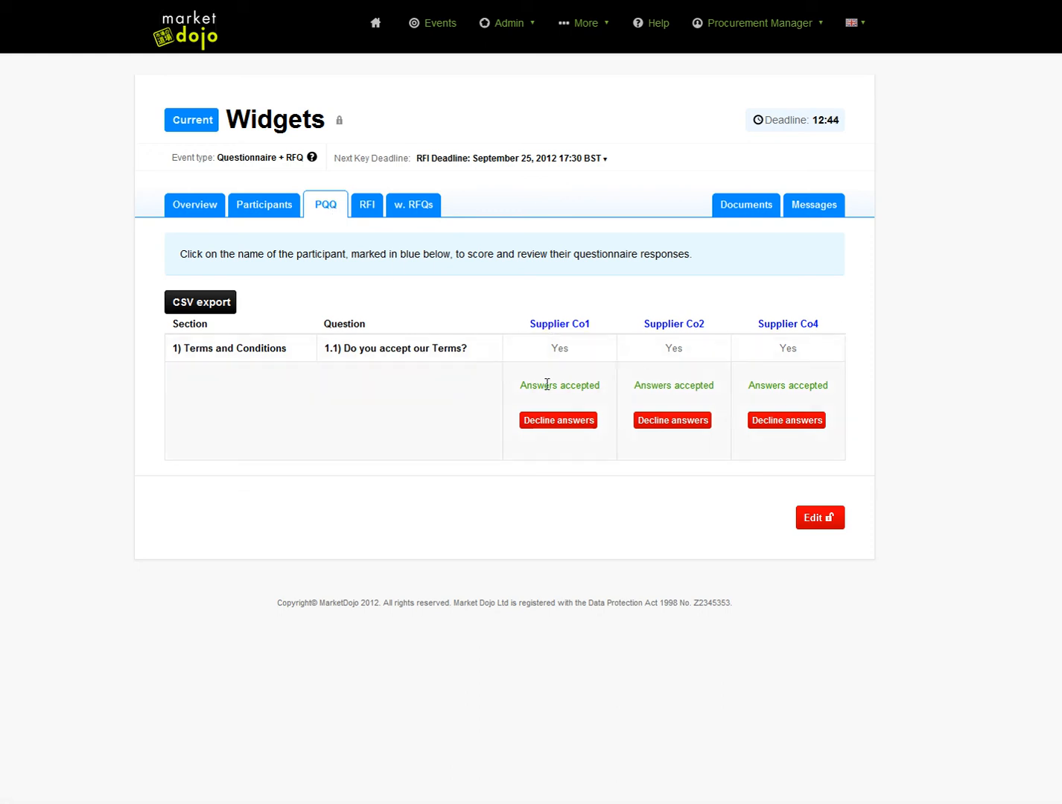
pyautogui.moveTo(385, 409)
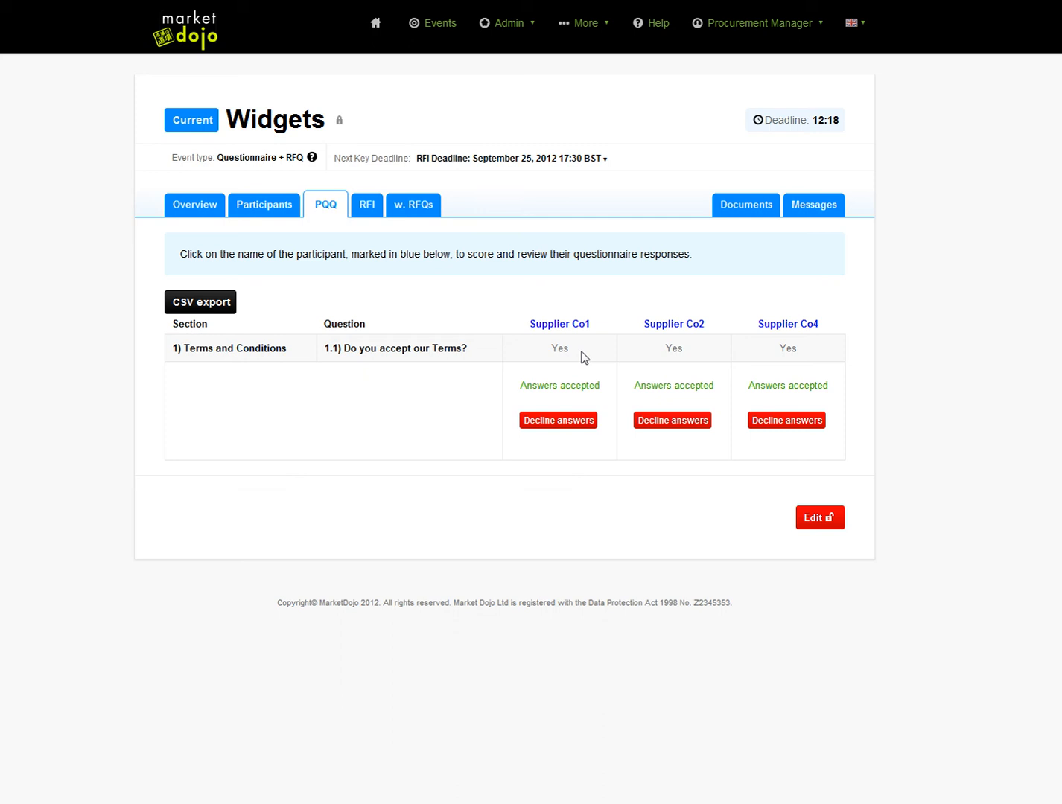
pyautogui.moveTo(558, 421)
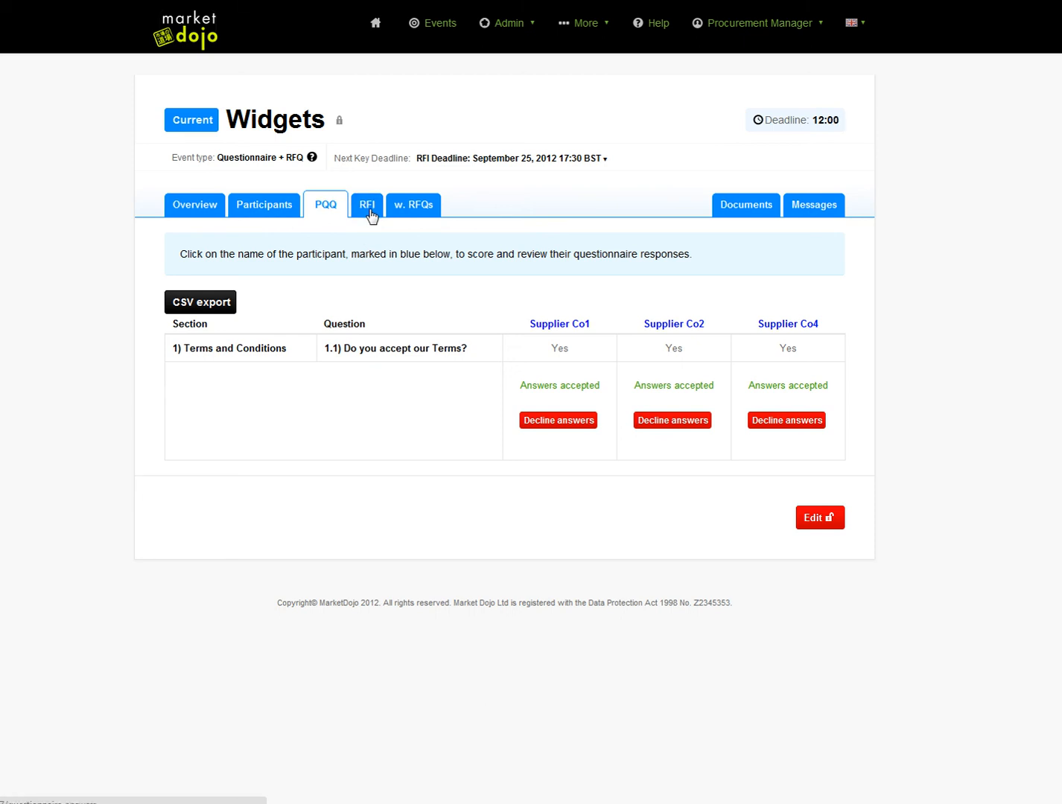
# Step: Open the RFI tab to see suppliers' quality and technical capability answers
pyautogui.click(366, 205)
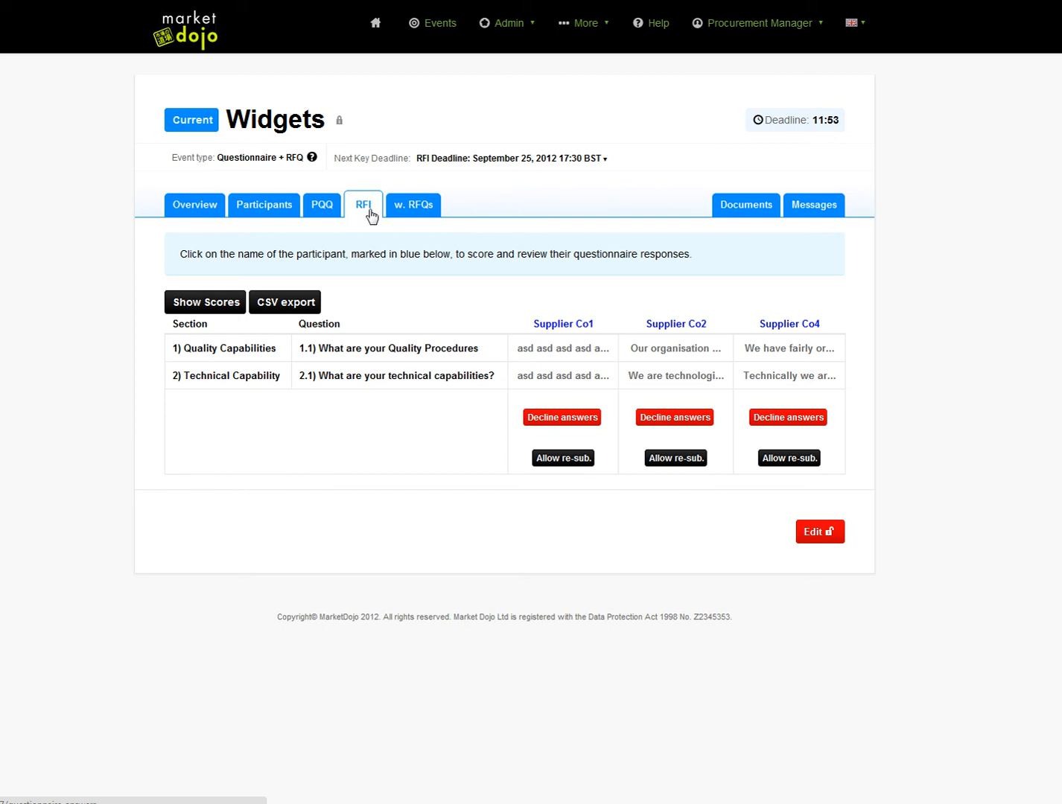
pyautogui.moveTo(355, 226)
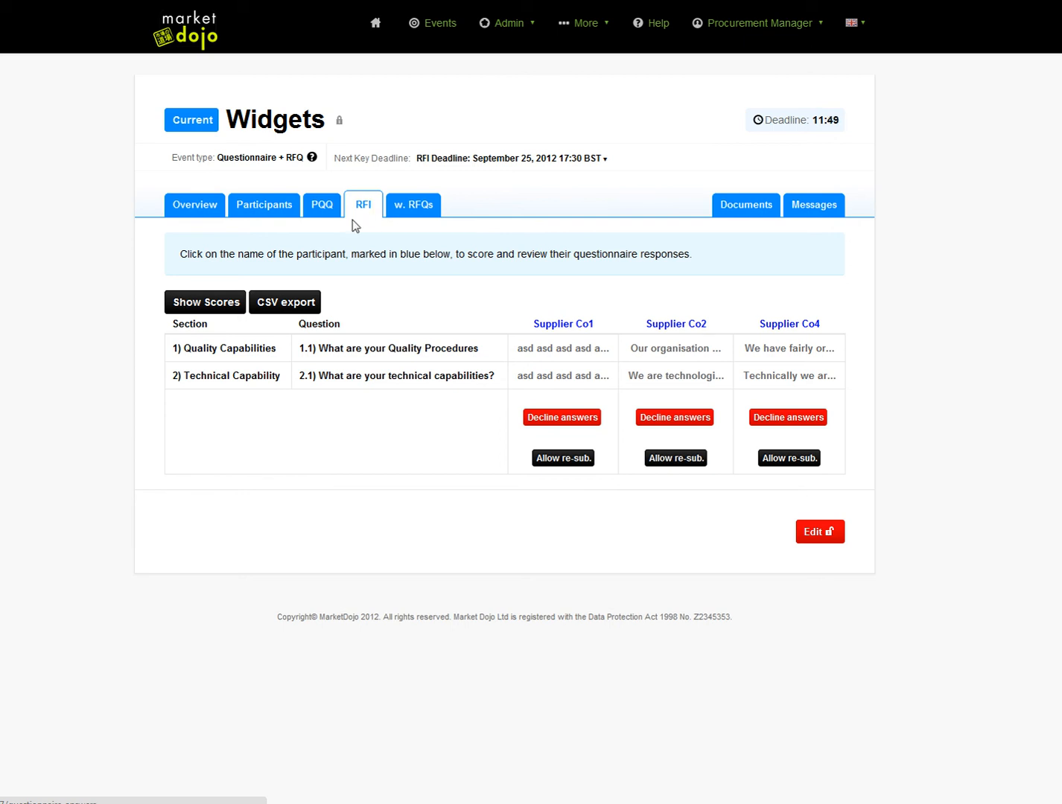
pyautogui.moveTo(297, 363)
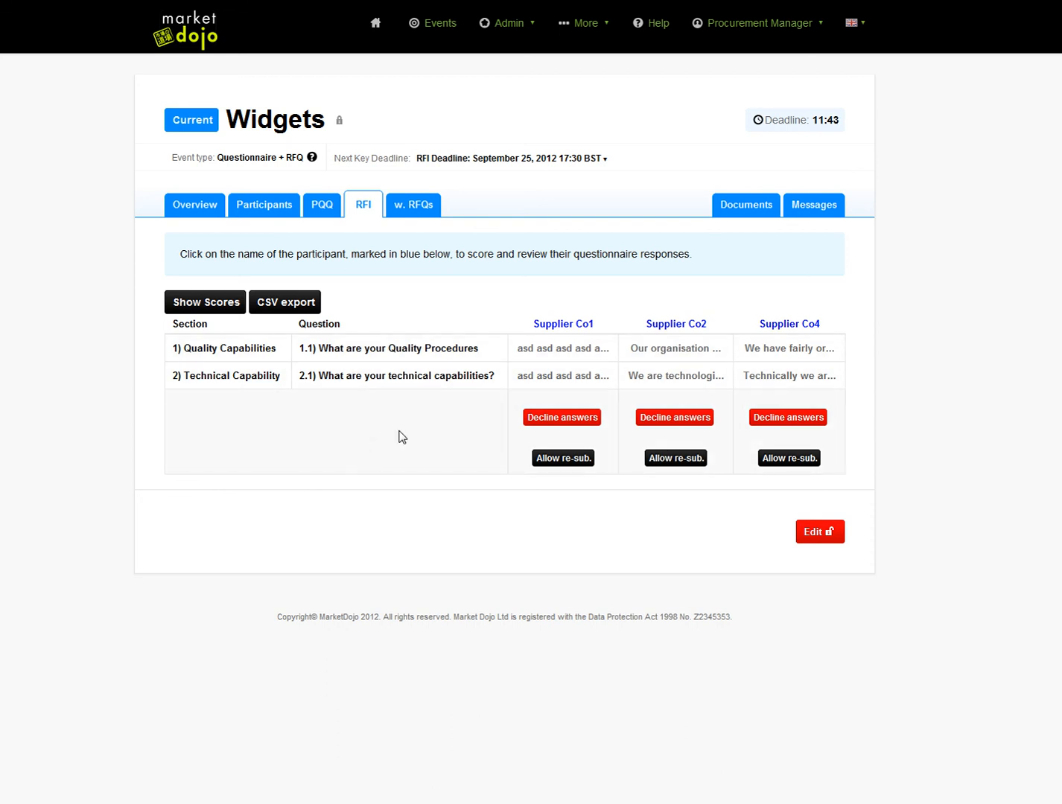
pyautogui.moveTo(677, 324)
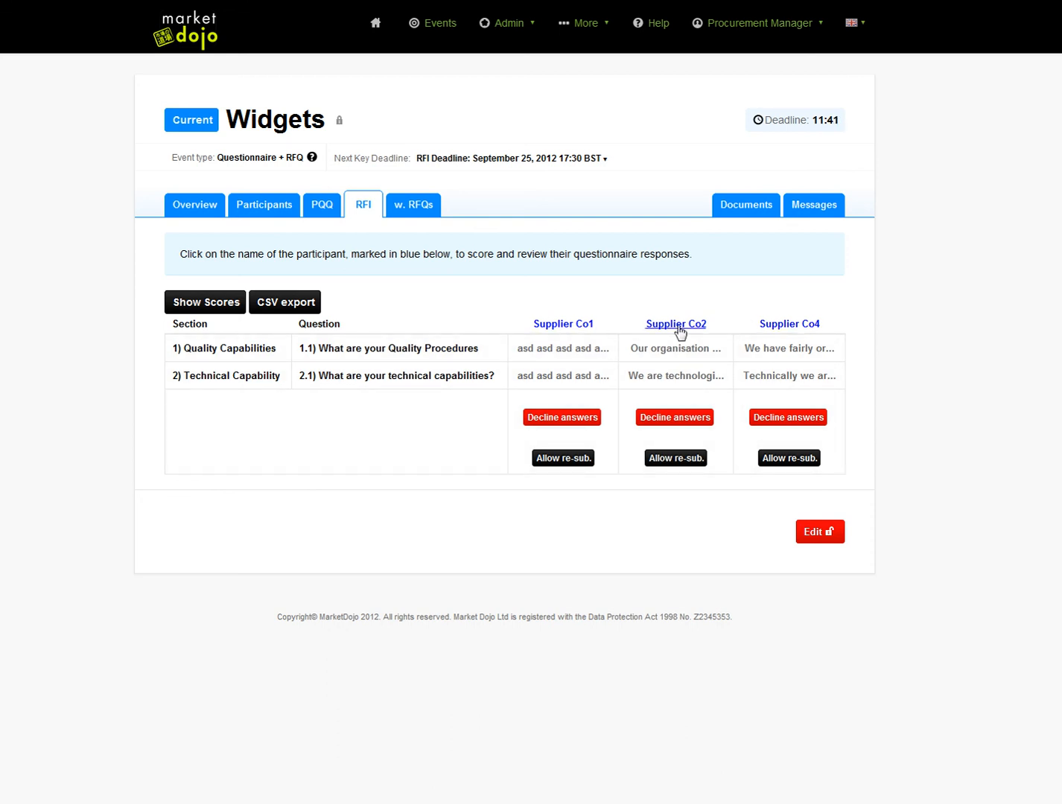
pyautogui.moveTo(547, 363)
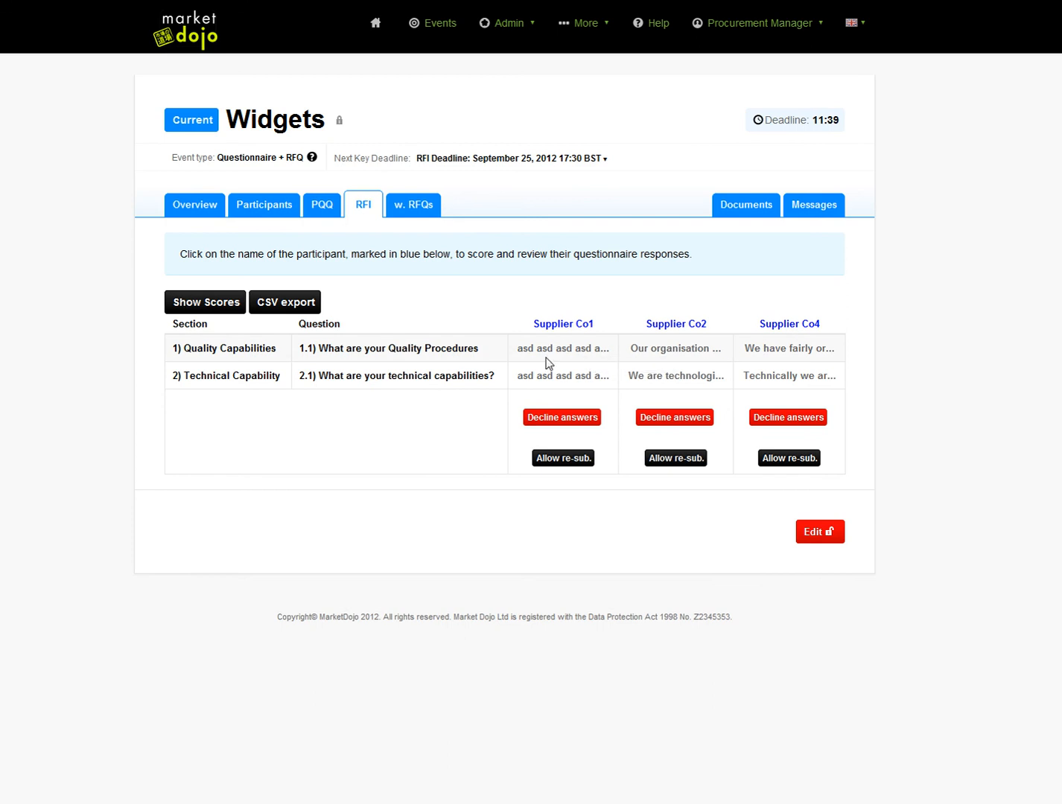
pyautogui.moveTo(676, 348)
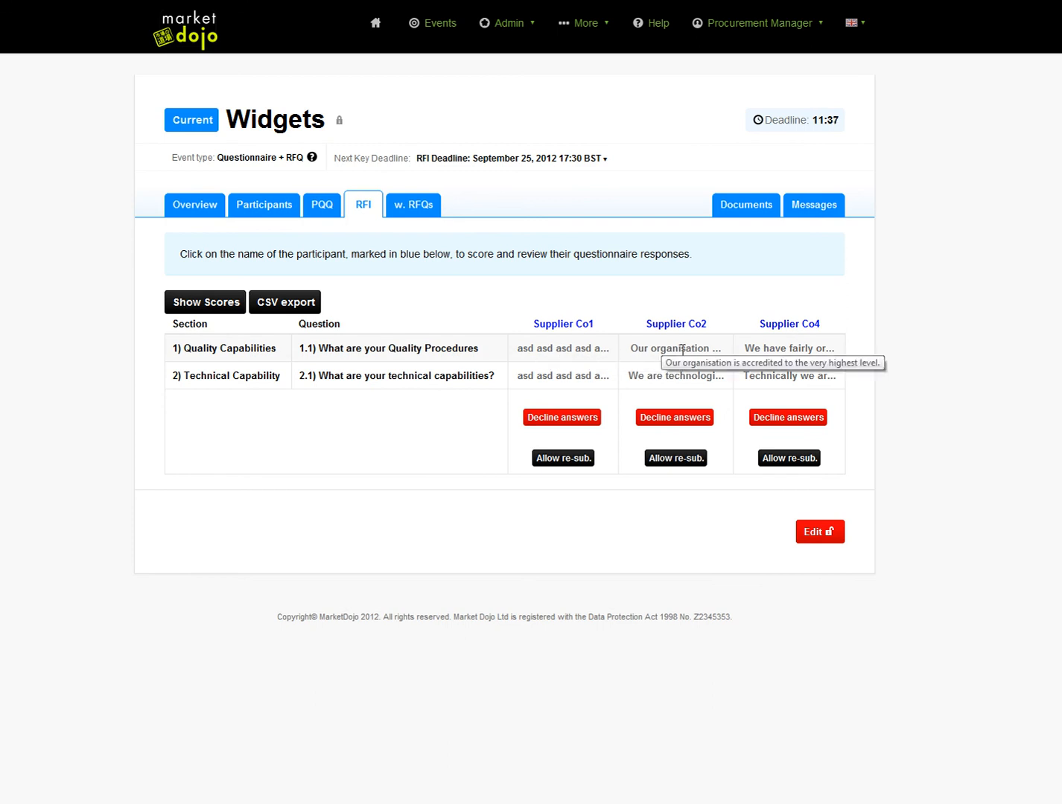
pyautogui.moveTo(789, 348)
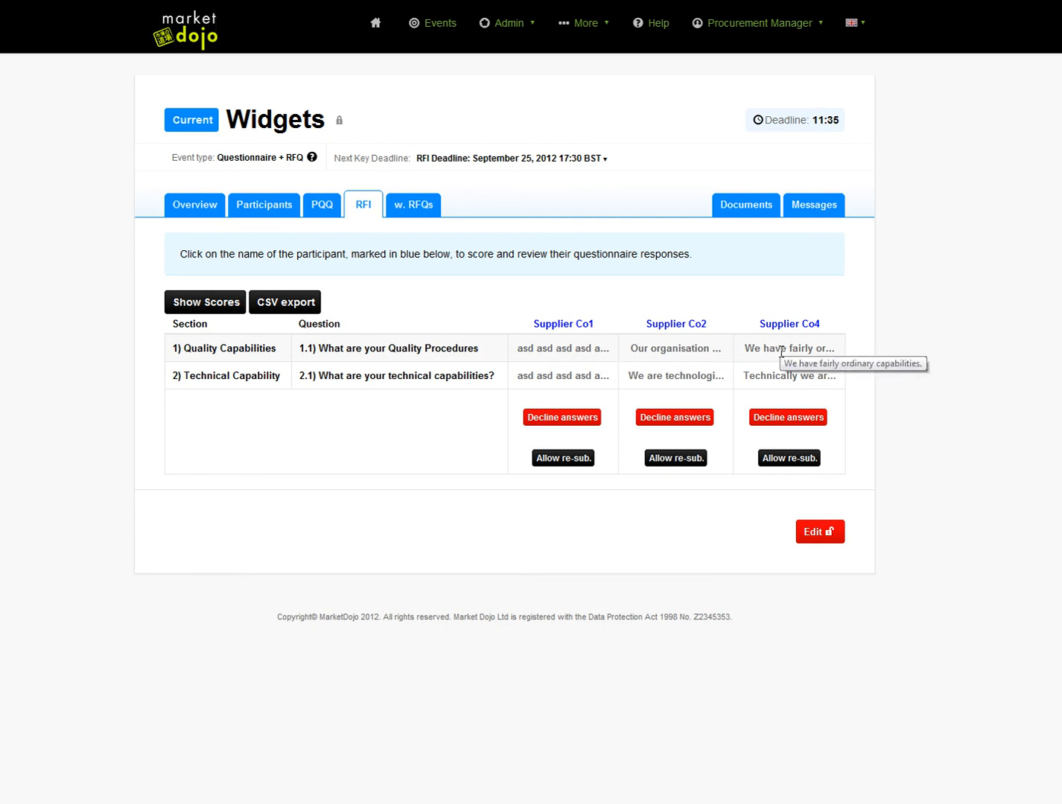
pyautogui.moveTo(686, 371)
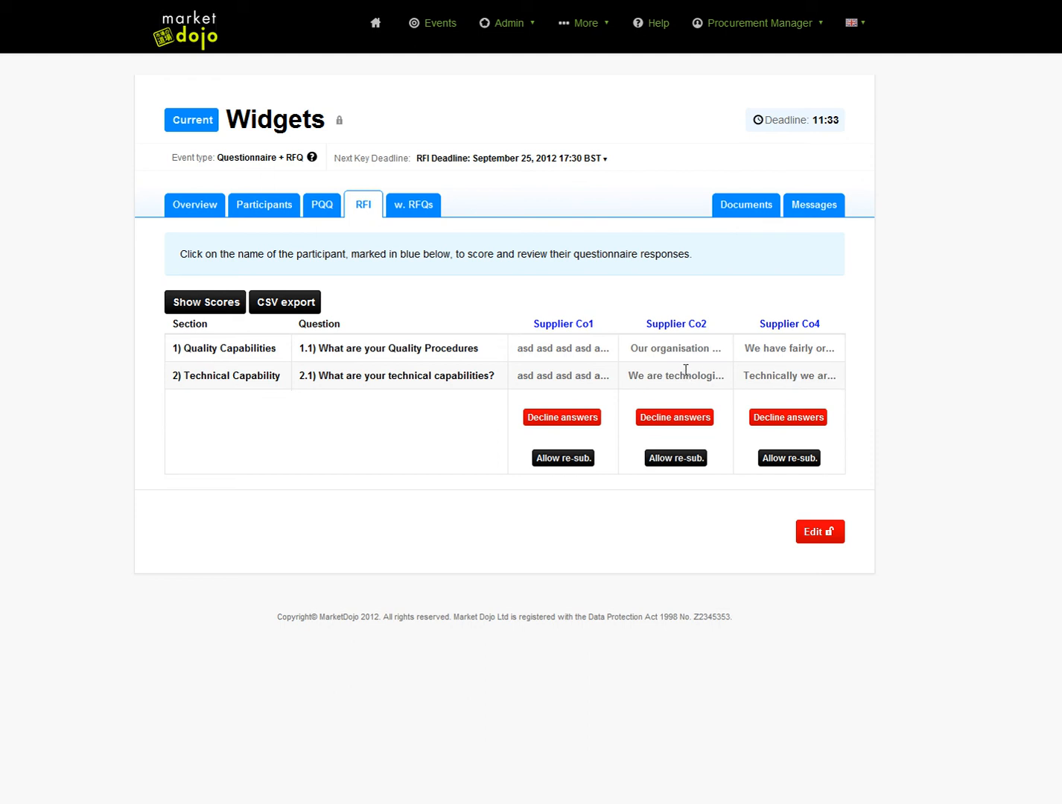
pyautogui.moveTo(542, 377)
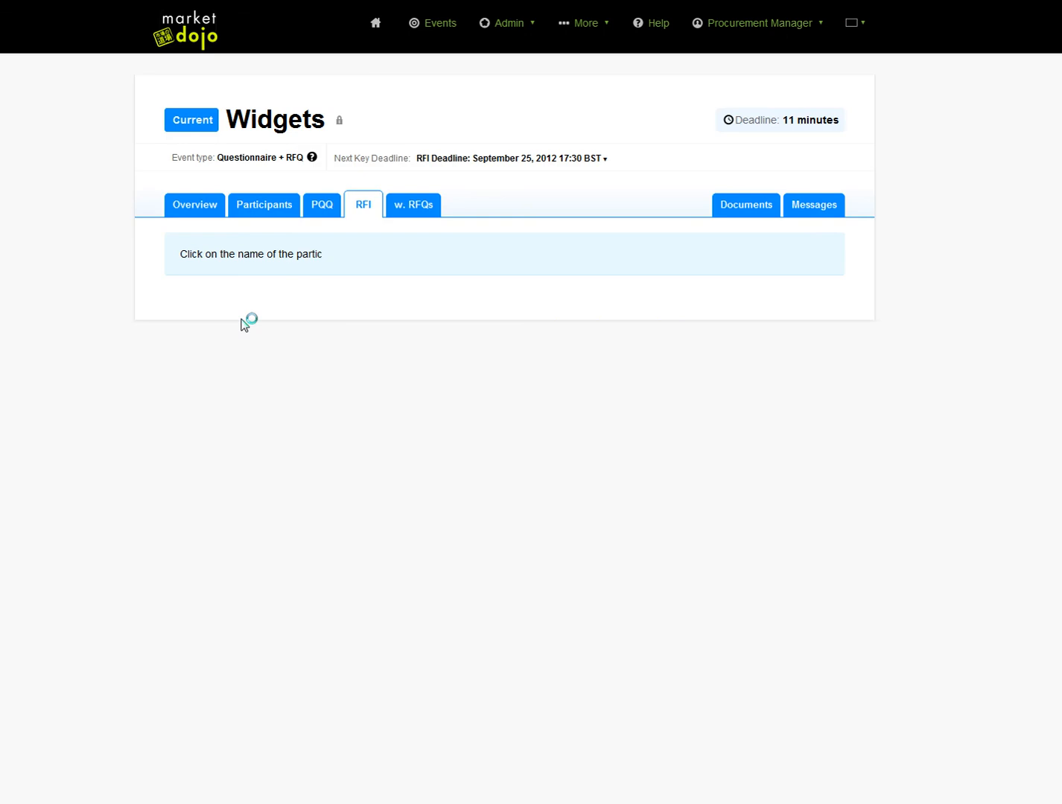
# Step: Switch the RFI table to Show Scores, displaying all questions as not scored
pyautogui.click(363, 205)
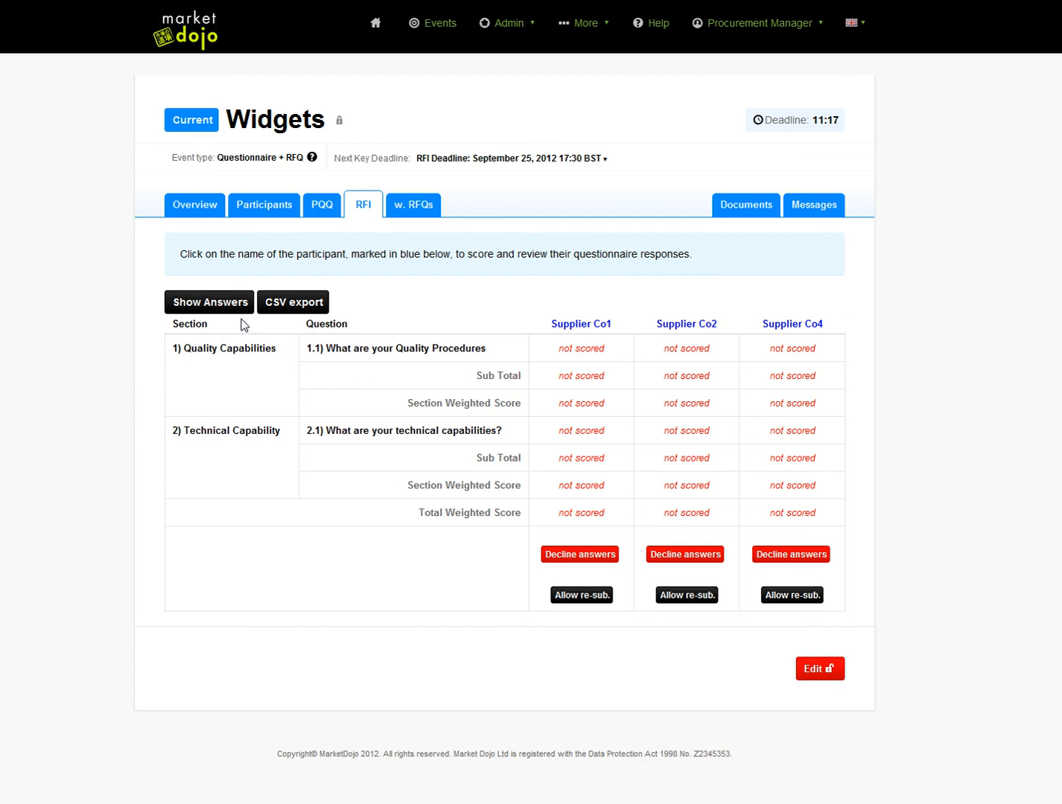
pyautogui.moveTo(655, 259)
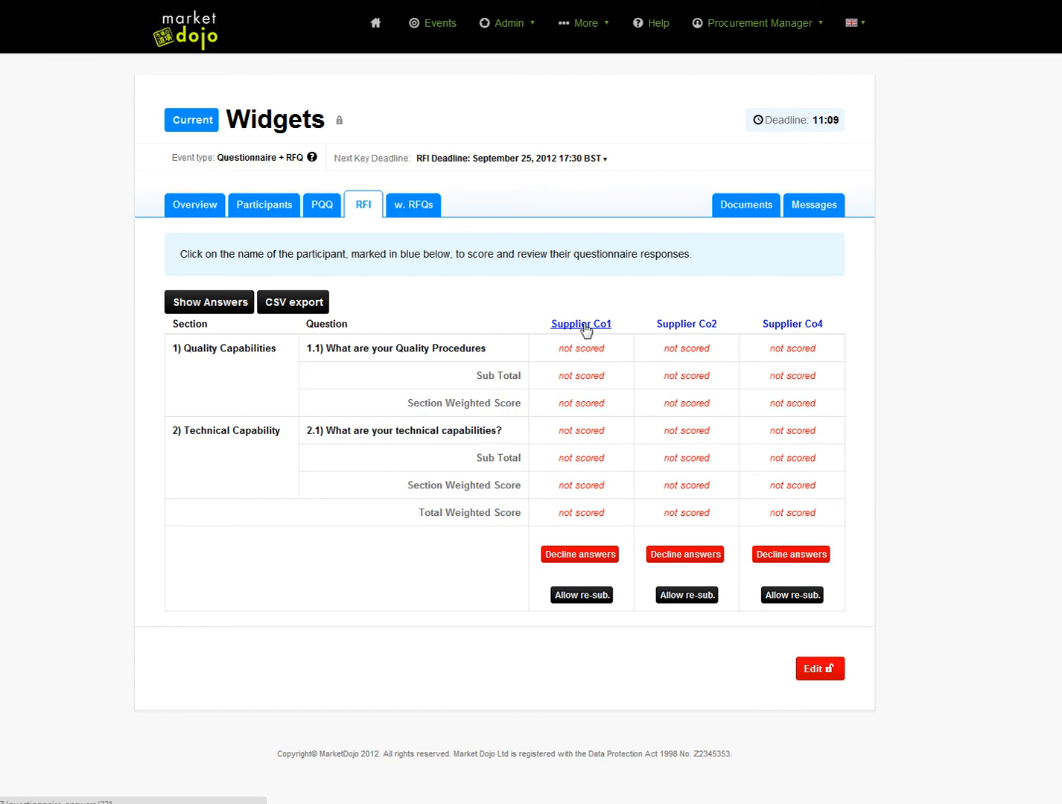
# Step: Score Supplier Co1's Quality Procedures answer 8 out of 10 and save
pyautogui.click(581, 323)
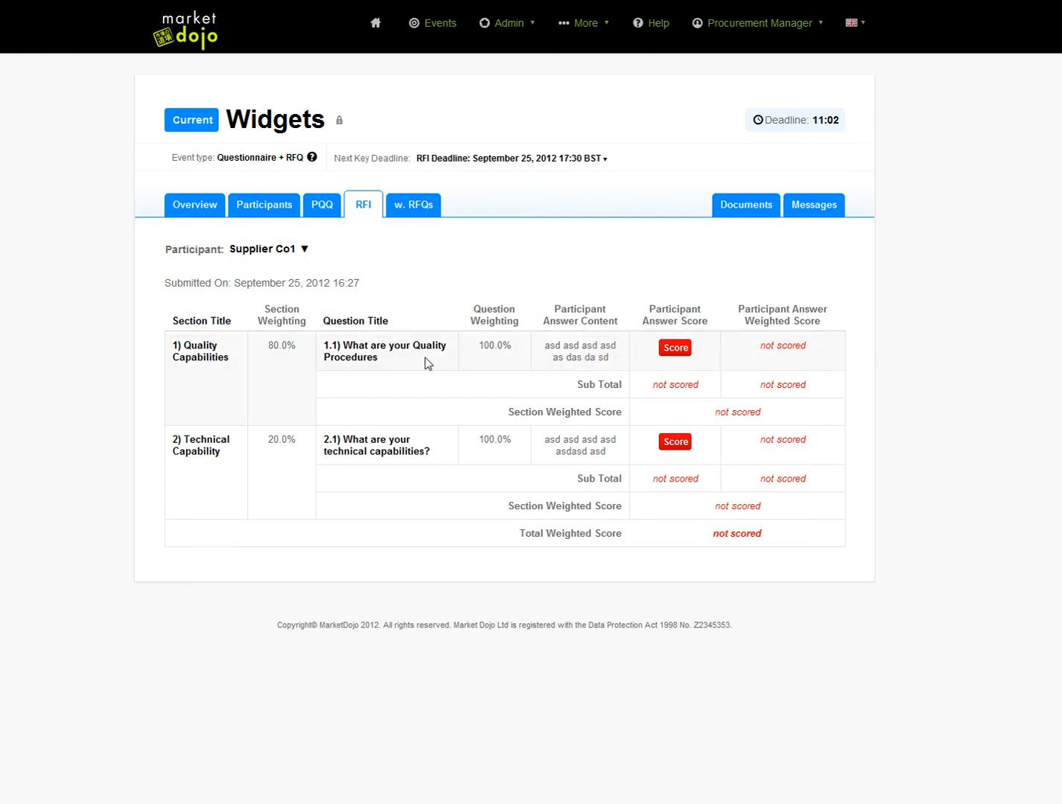
pyautogui.moveTo(302, 355)
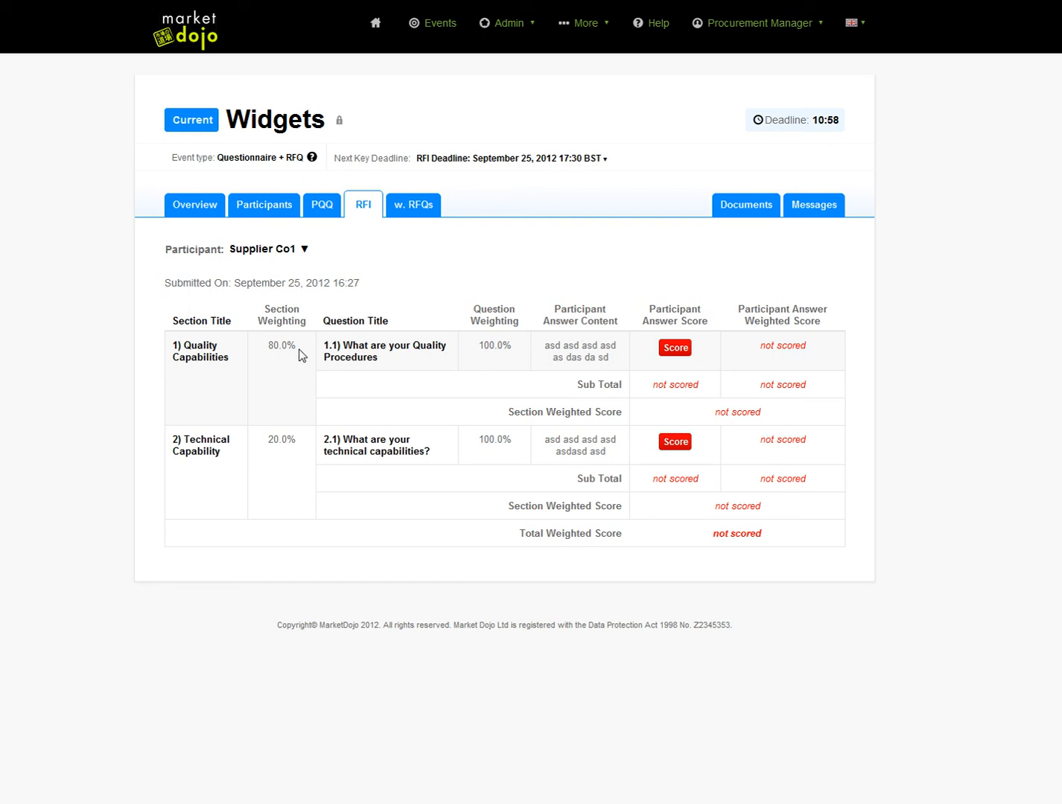
pyautogui.moveTo(400, 363)
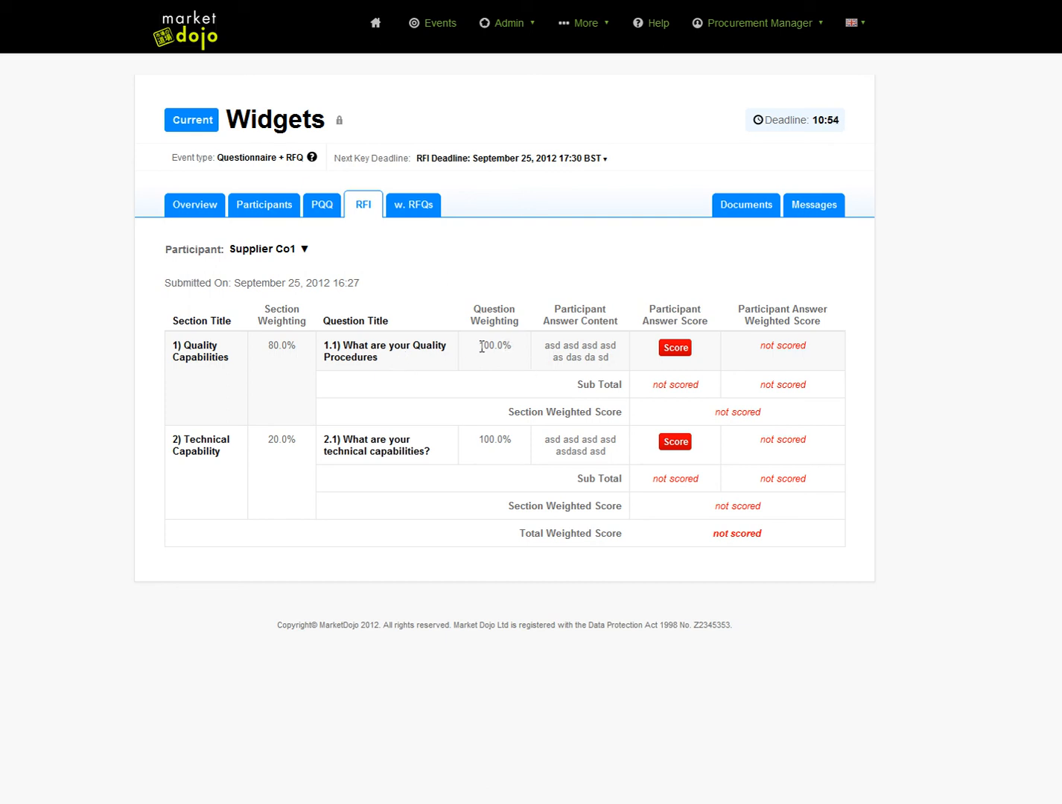
pyautogui.moveTo(451, 447)
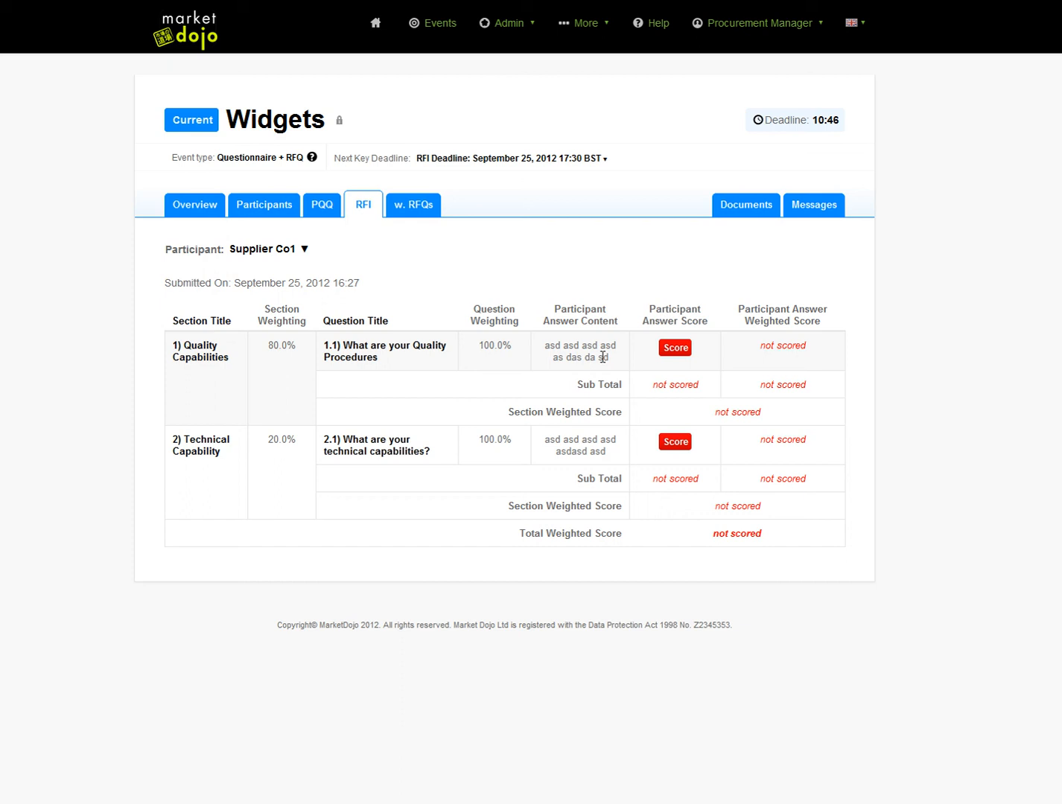
pyautogui.click(675, 348)
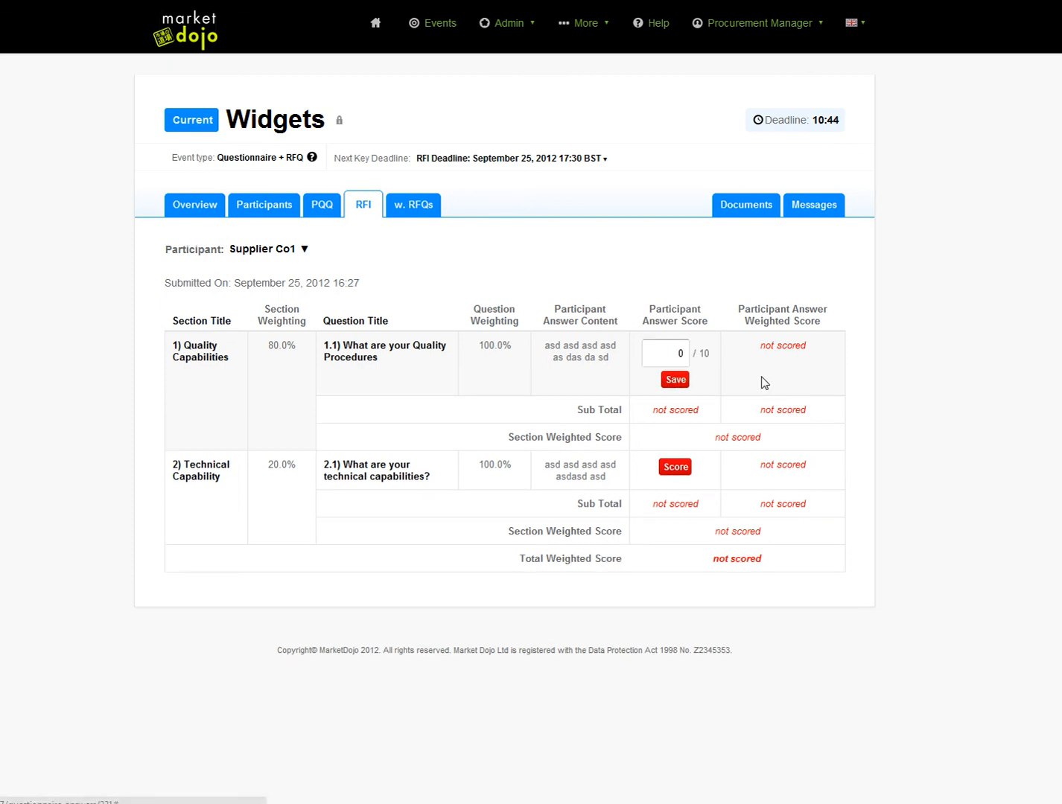
pyautogui.click(664, 354)
pyautogui.write('8')
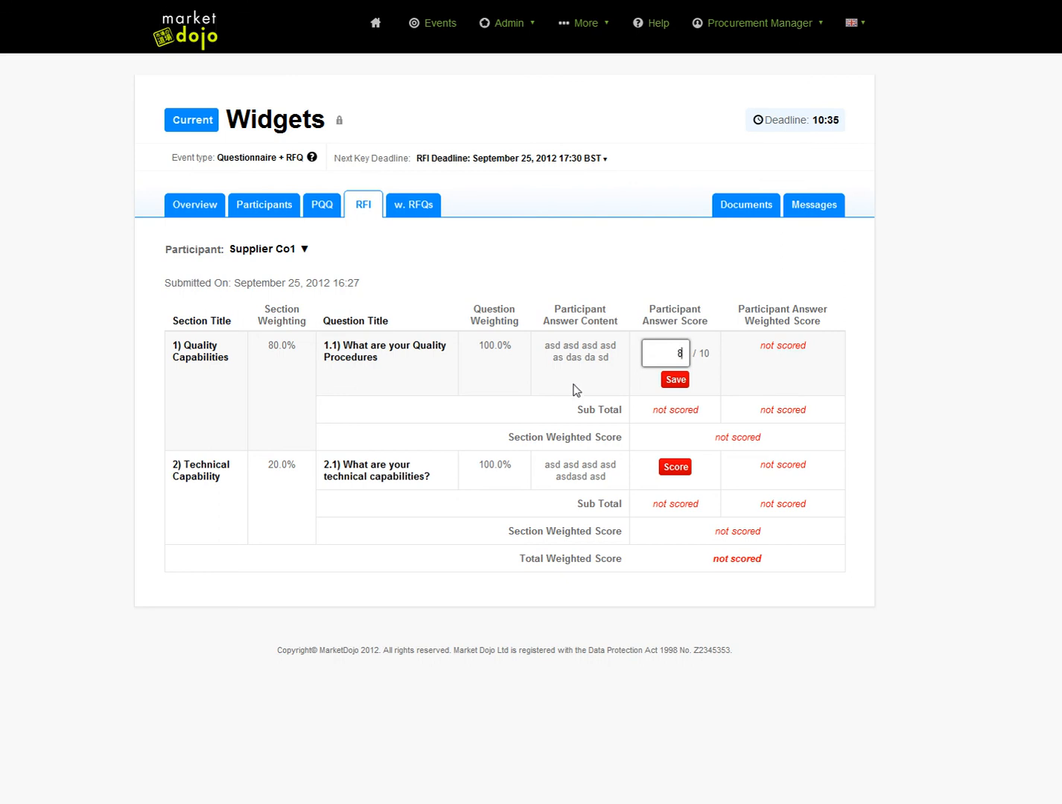
pyautogui.click(674, 380)
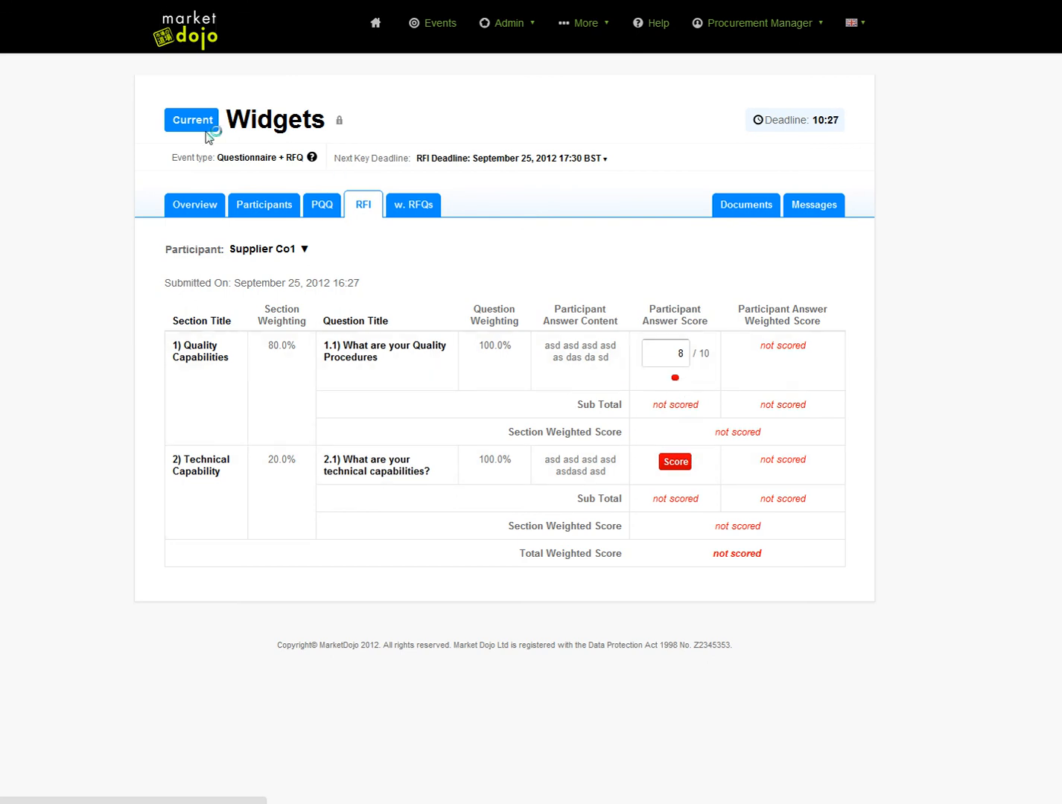
pyautogui.click(675, 378)
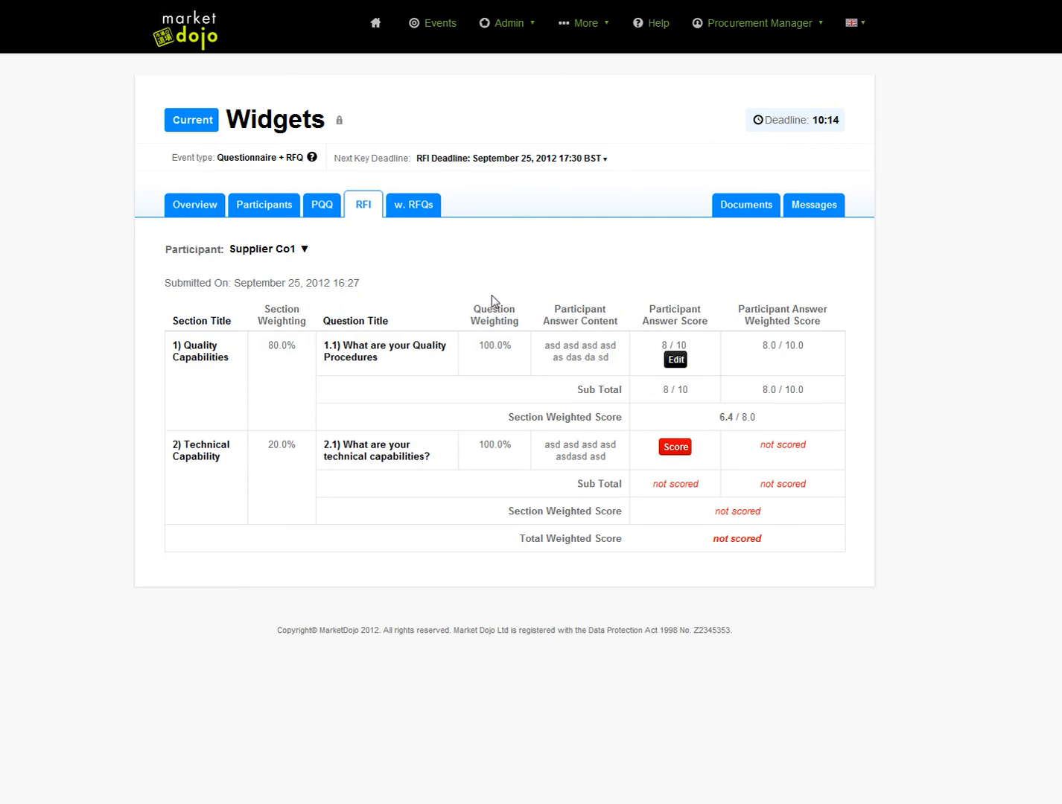
pyautogui.moveTo(659, 403)
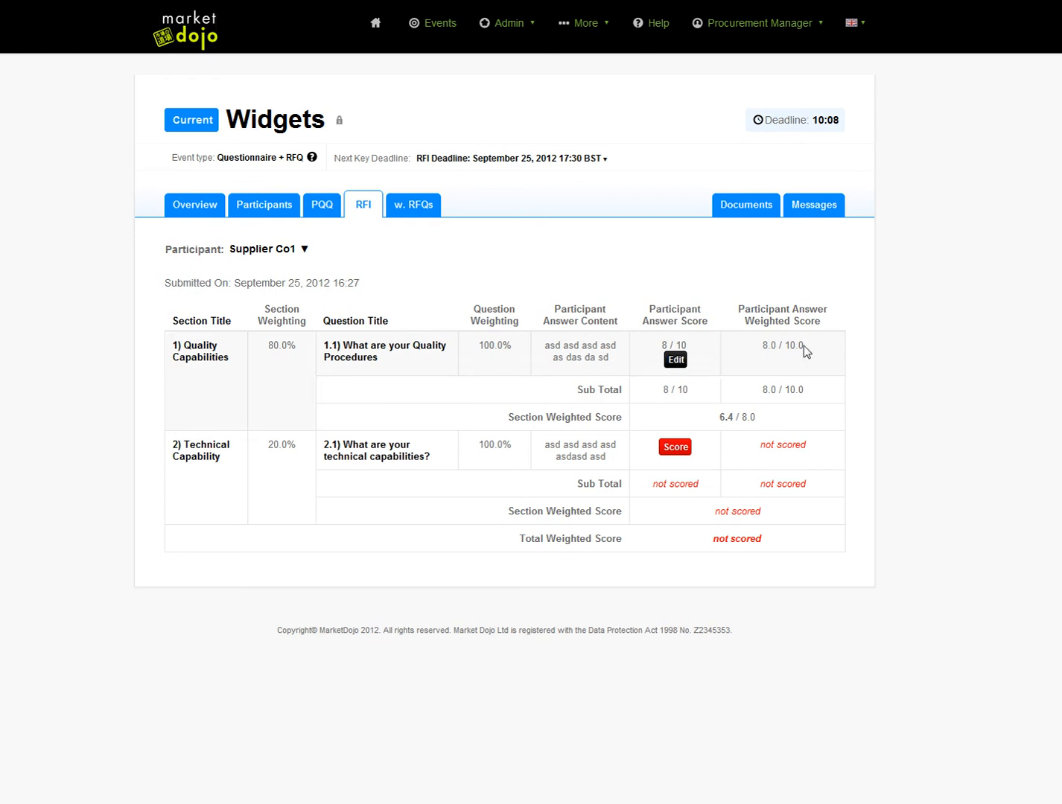
pyautogui.moveTo(753, 359)
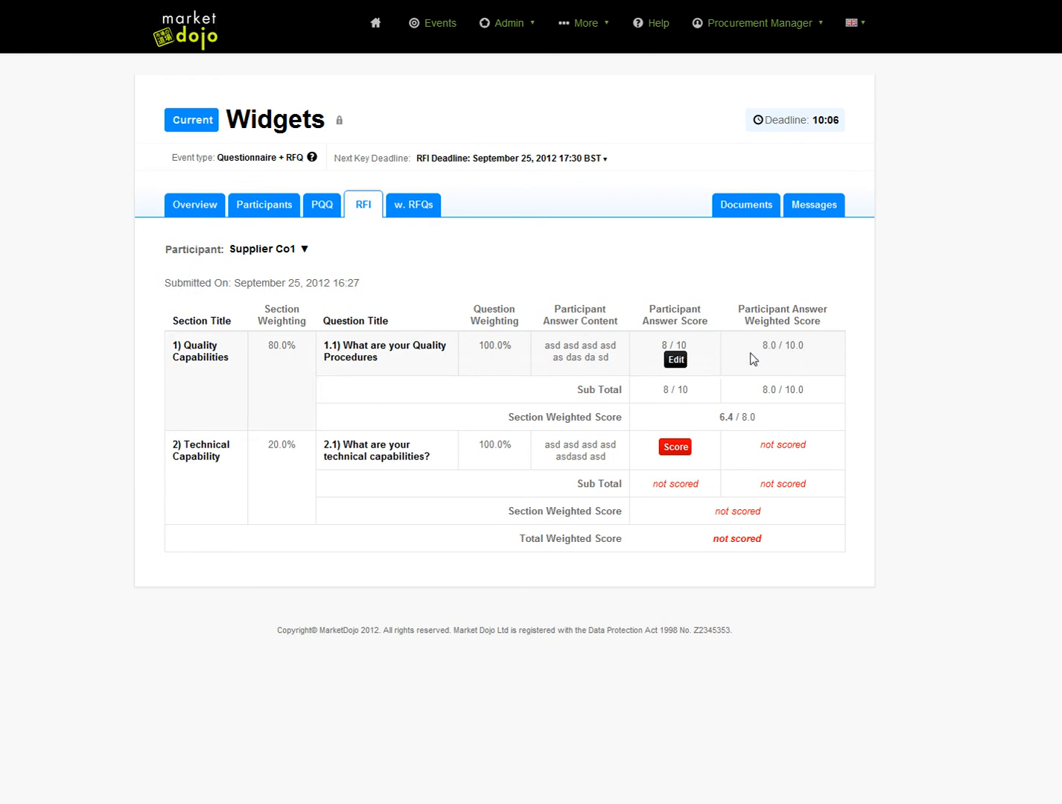
pyautogui.moveTo(481, 358)
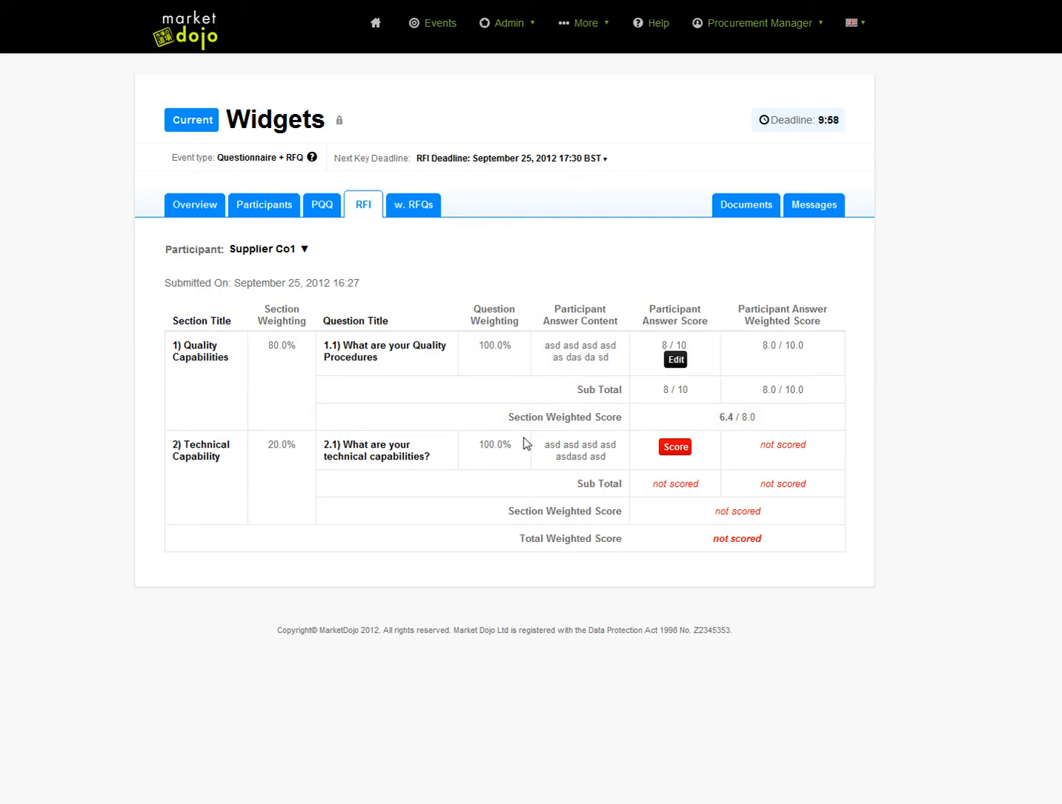
# Step: Score Supplier Co1's technical capabilities answer 6 out of 10
pyautogui.click(674, 447)
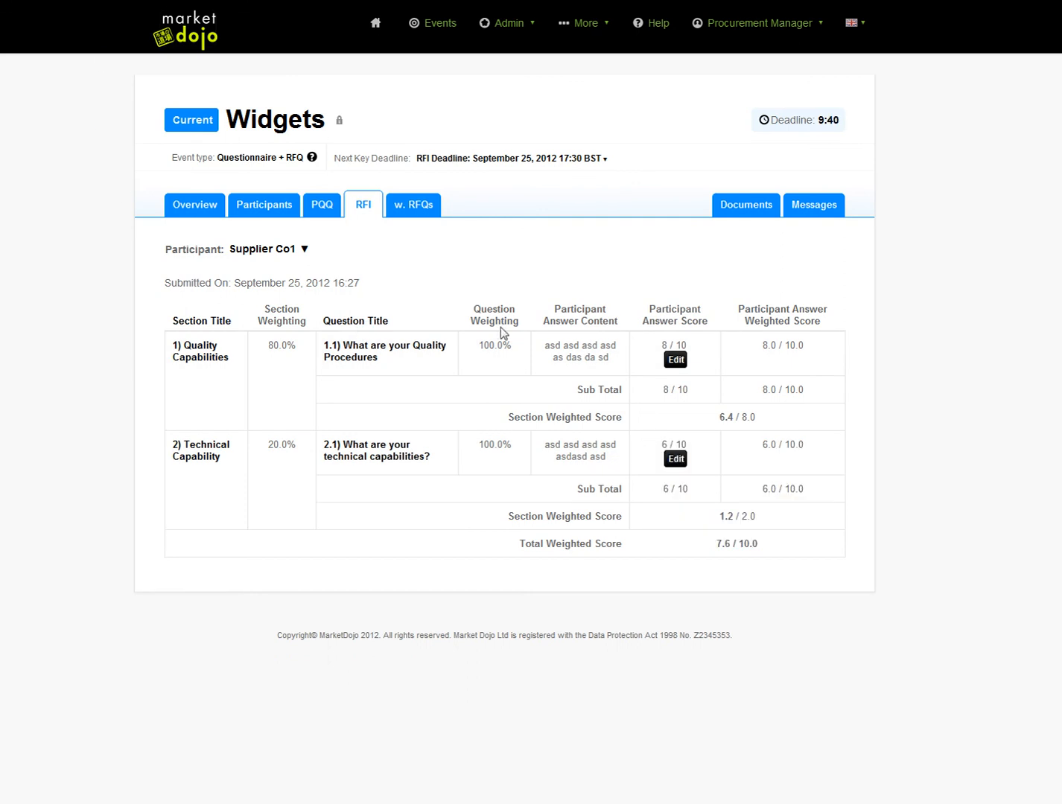
pyautogui.moveTo(655, 458)
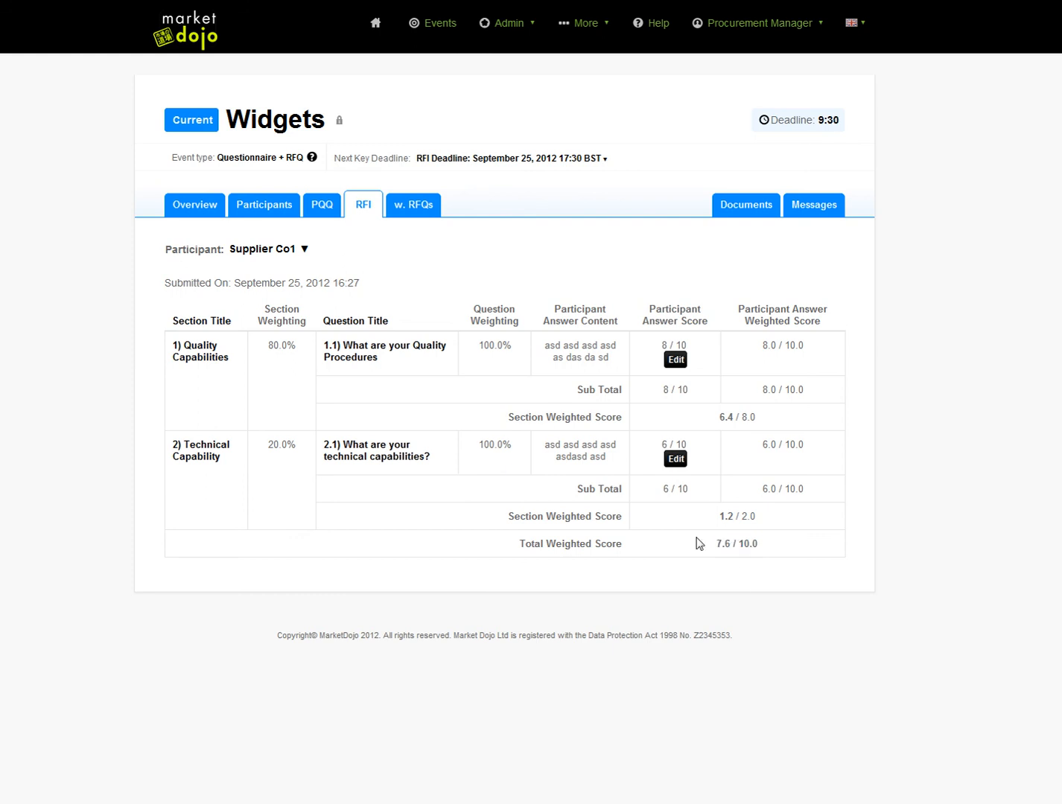
# Step: Switch the Participant dropdown to Supplier Co2's RFI responses
pyautogui.click(265, 249)
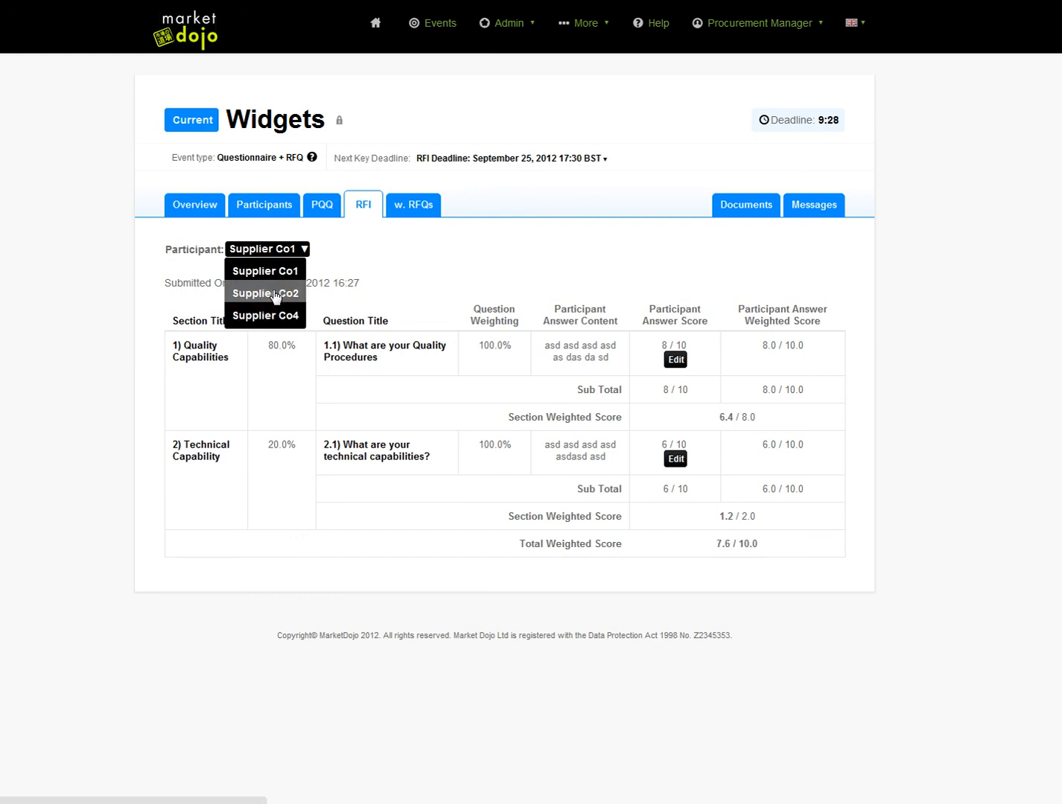
pyautogui.click(264, 293)
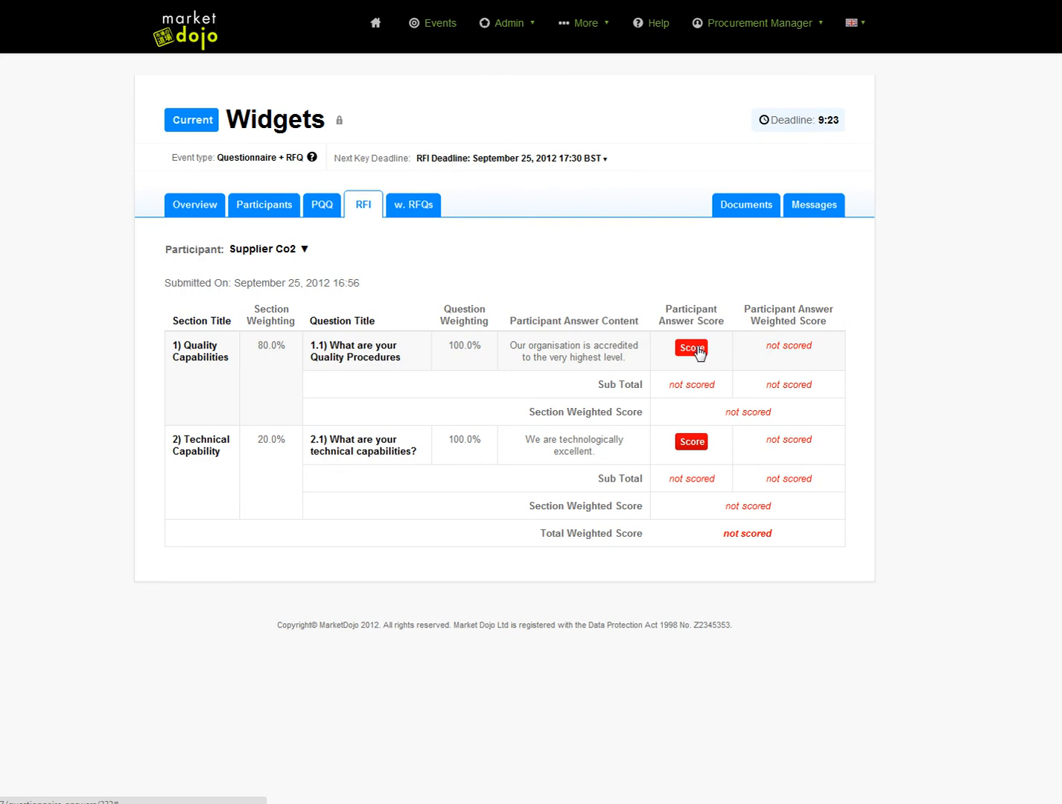
pyautogui.moveTo(603, 385)
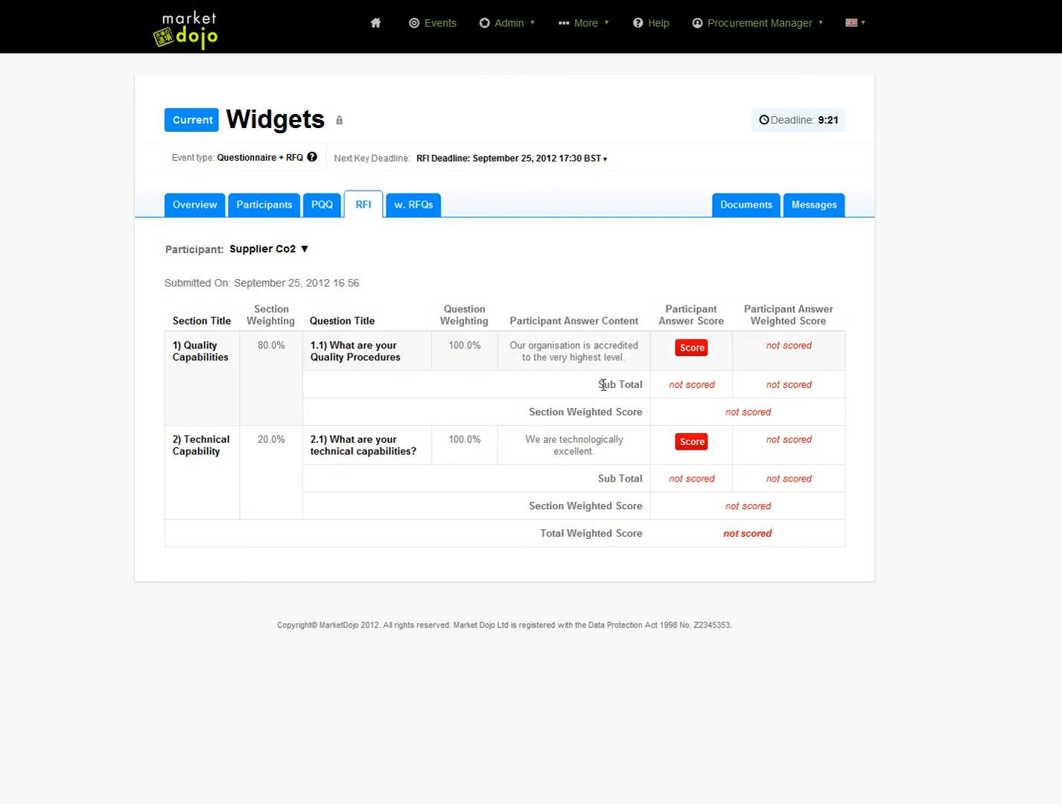
pyautogui.moveTo(498, 461)
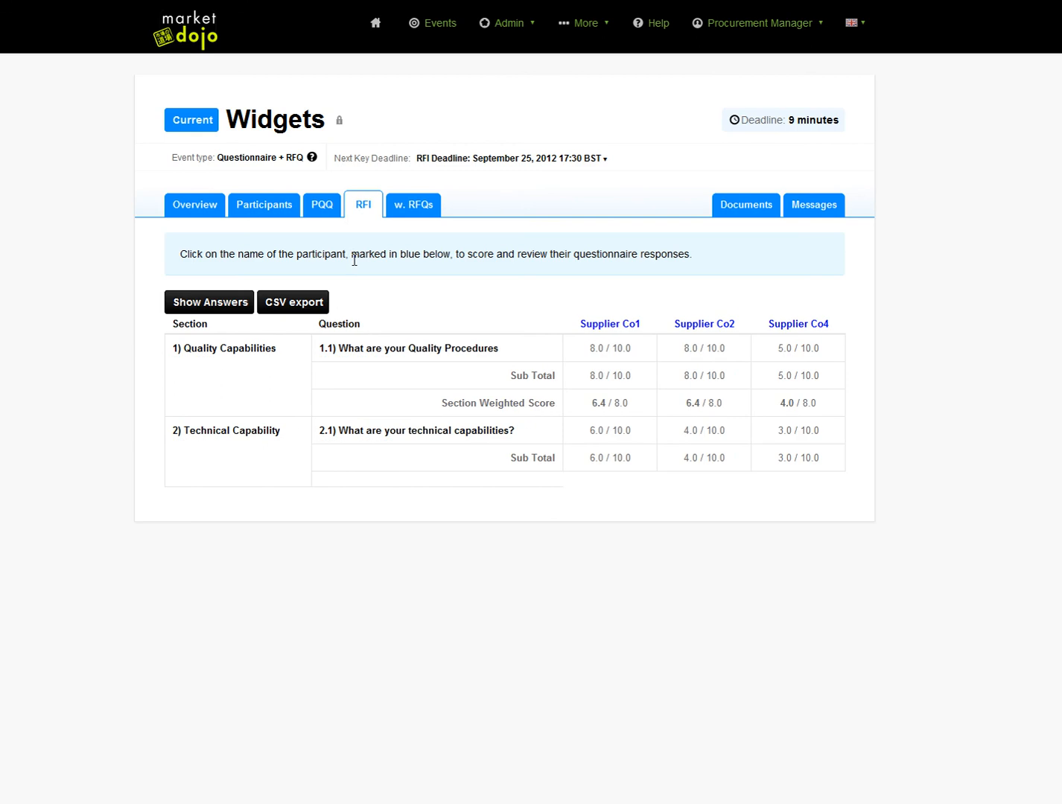
# Step: Open the RFI summary showing Co1 7.6, Co2 7.2, Co4 4.6
pyautogui.click(210, 301)
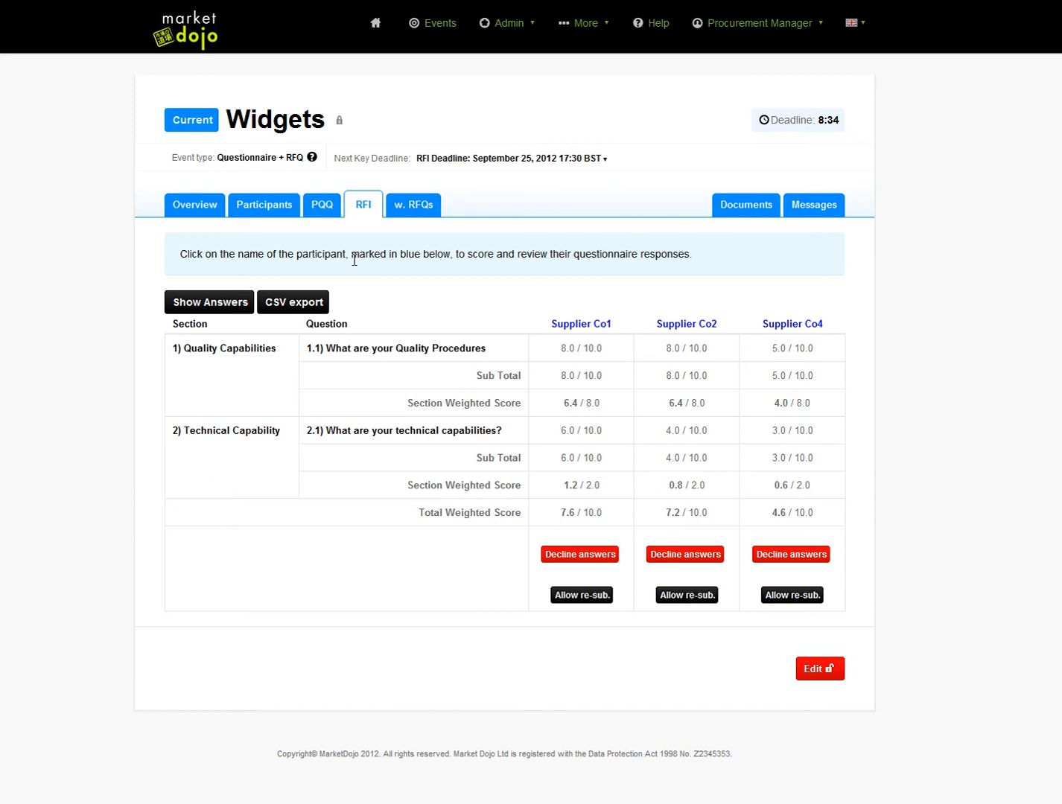
pyautogui.moveTo(396, 303)
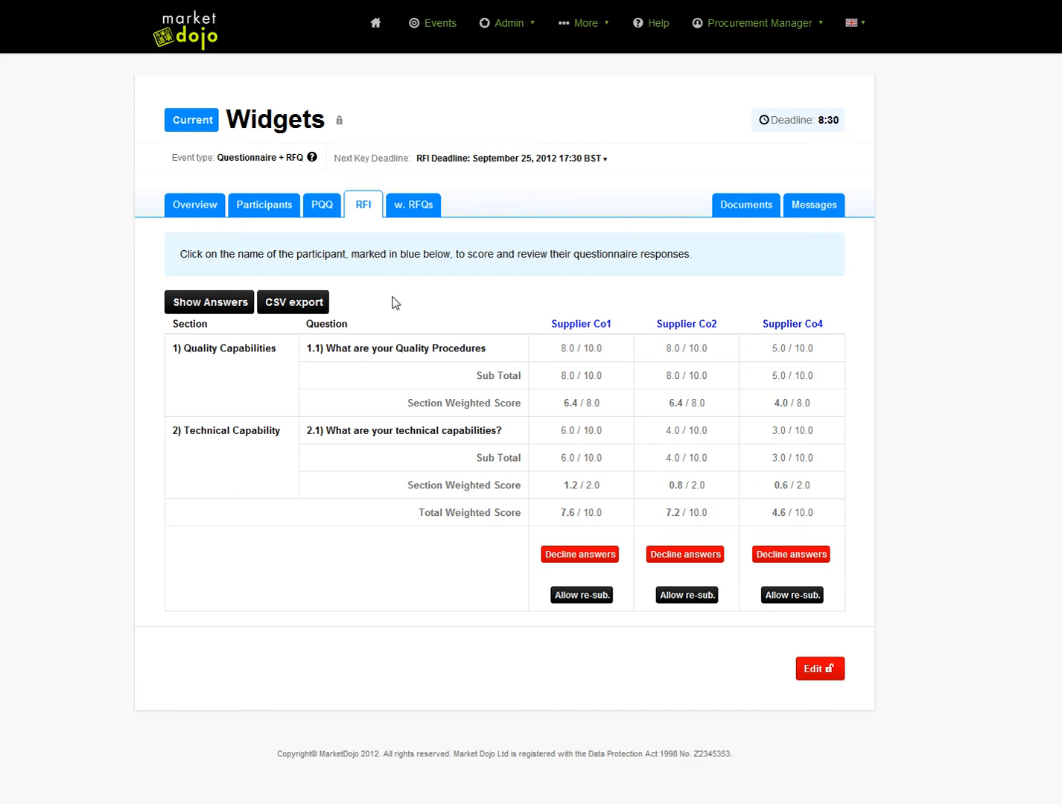